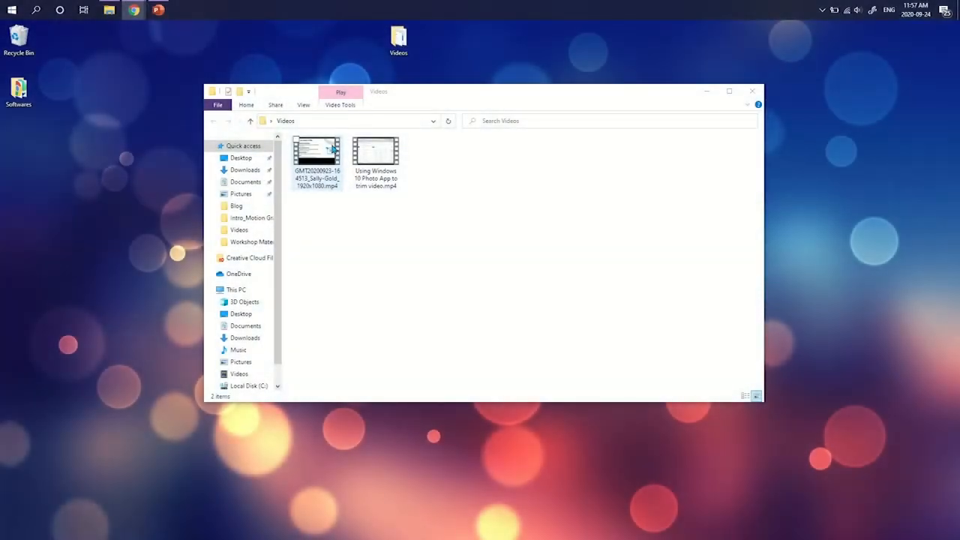
- Open the GMT20200923 Sally-Gold lecture video in Photos via Open with
{"action": "right_click", "coordinate": [316, 154]}
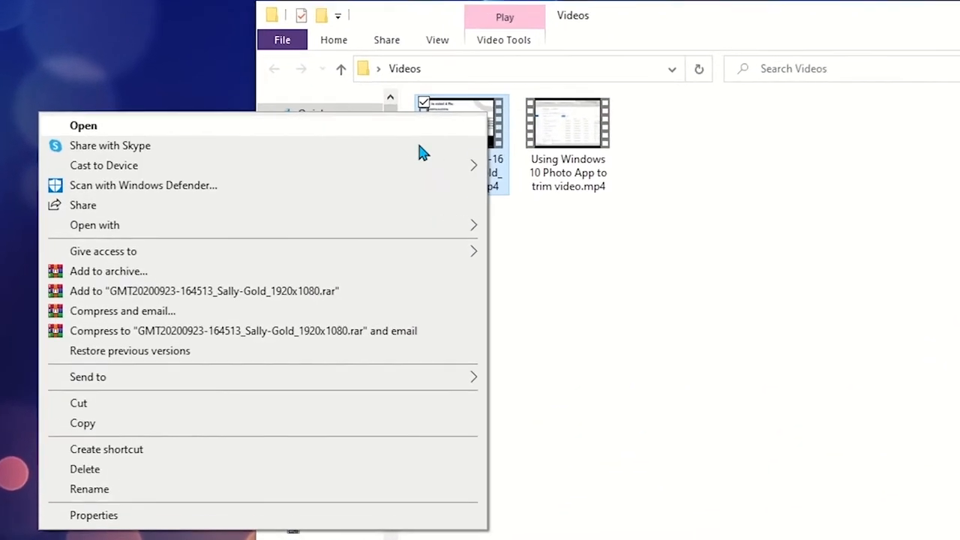
{"action": "left_click", "coordinate": [95, 225]}
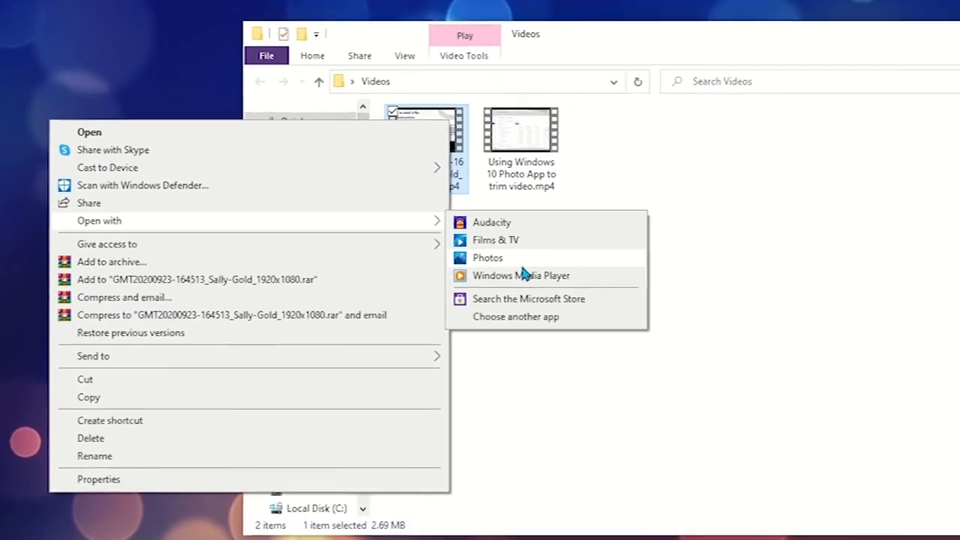
{"action": "left_click", "coordinate": [487, 257]}
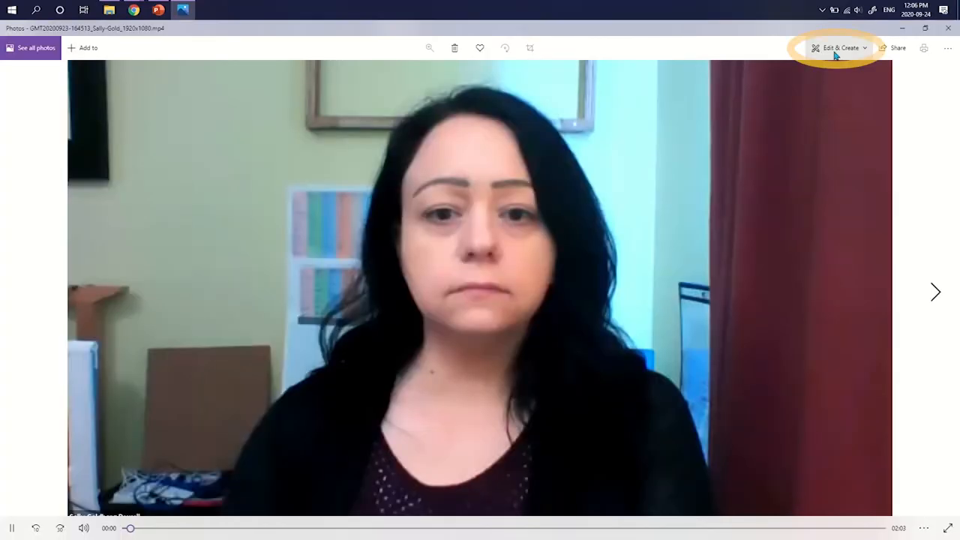
- Create a new video project named 'Demo' from the lecture clip
{"action": "left_click", "coordinate": [840, 48]}
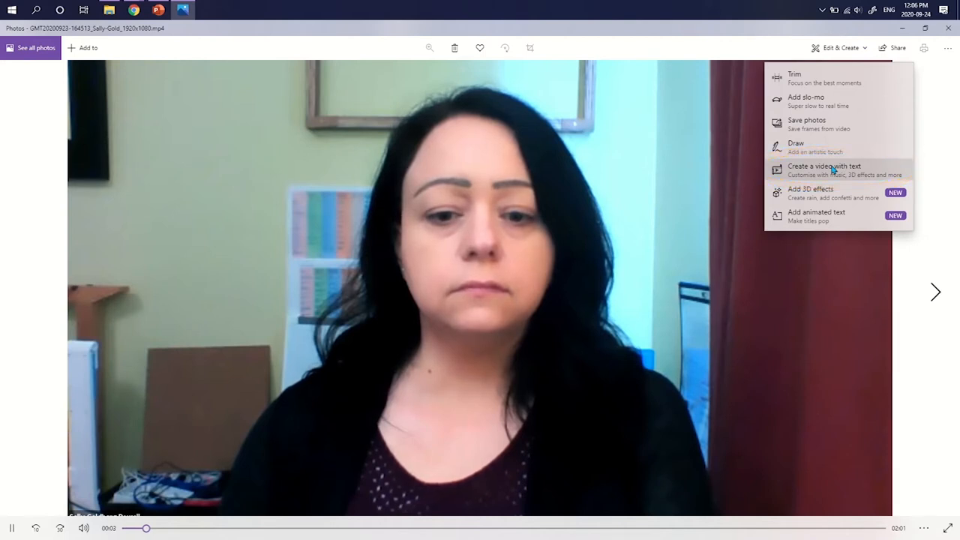
{"action": "left_click", "coordinate": [824, 165]}
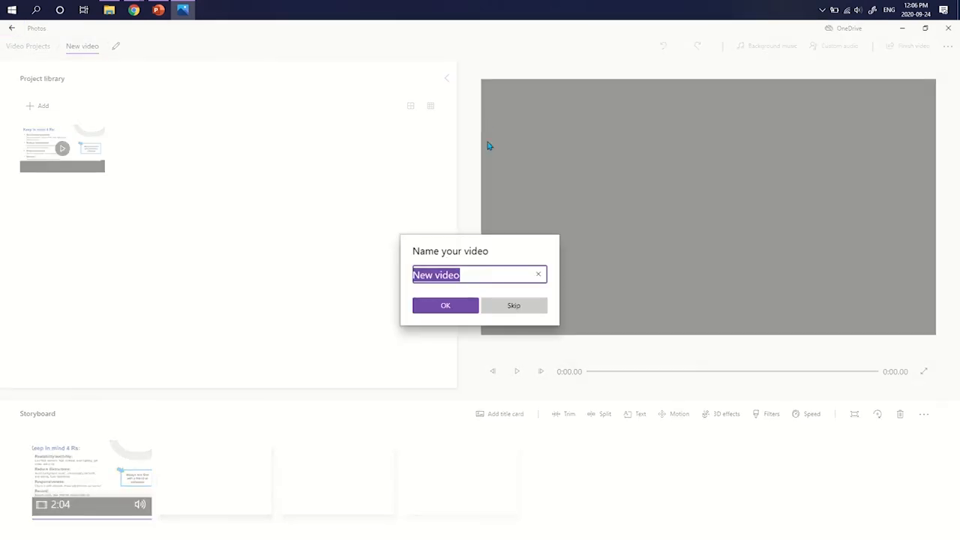
{"action": "type", "text": "Demo"}
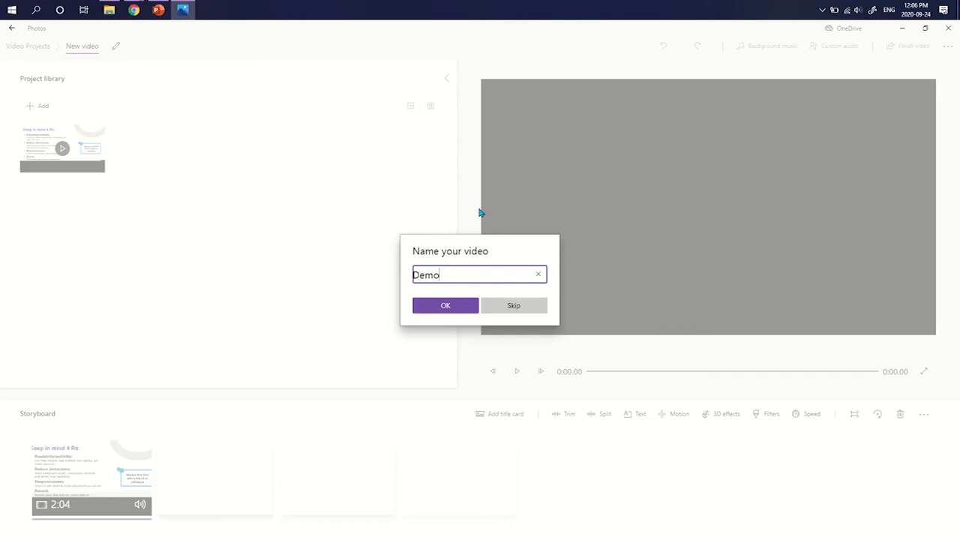
{"action": "left_click", "coordinate": [445, 305]}
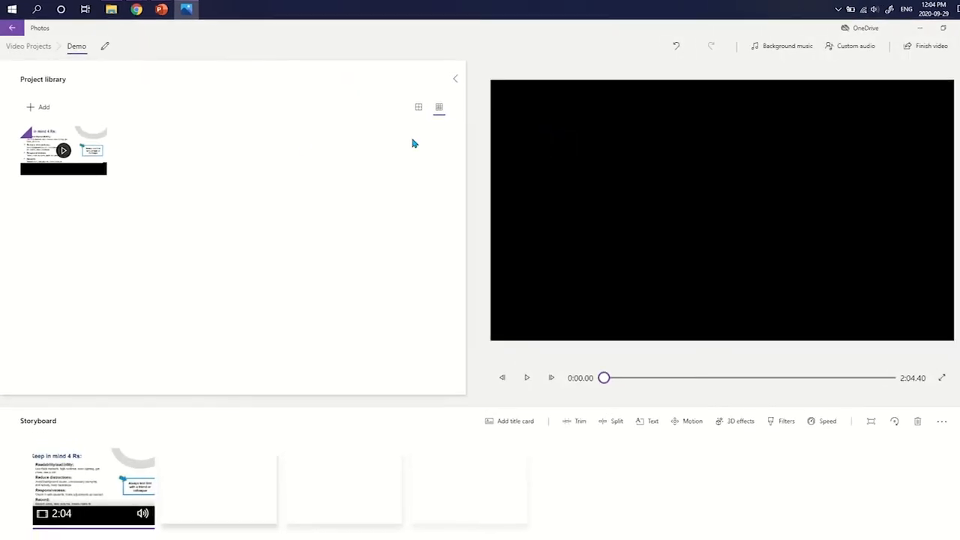
- Add the five Intro_ .mp4 clips from this PC to the project library
{"action": "left_click", "coordinate": [38, 107]}
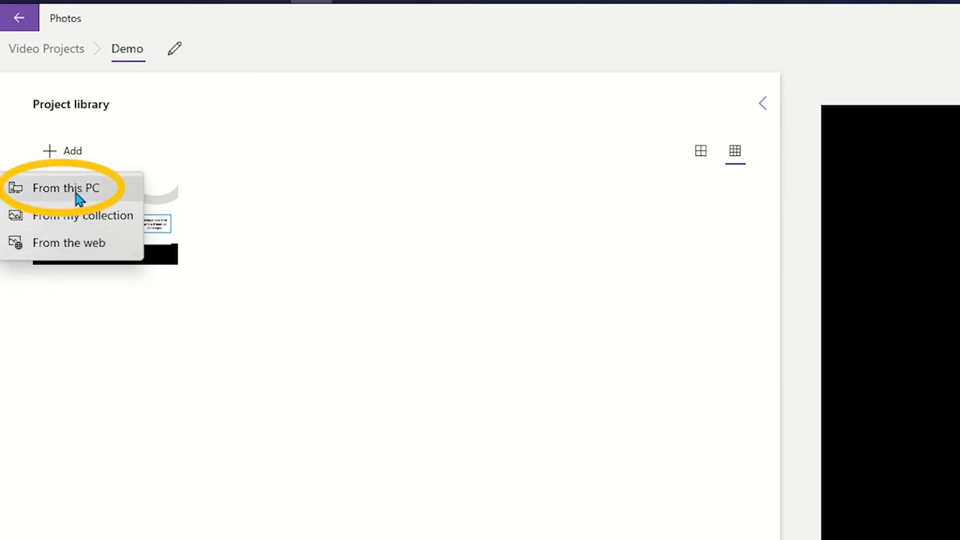
{"action": "left_click", "coordinate": [66, 188]}
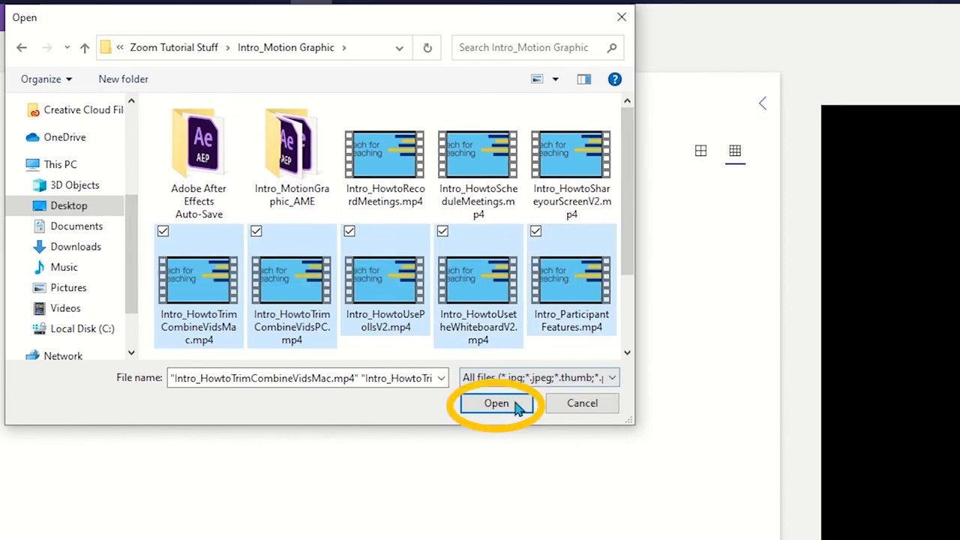
{"action": "left_click", "coordinate": [496, 403]}
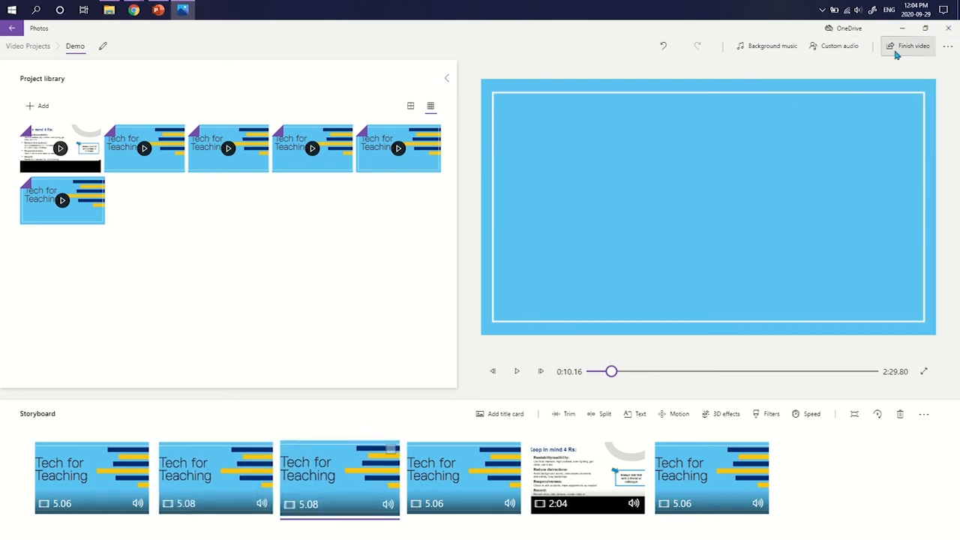
- Export the video at High 1080p as Demo.mp4 on the Desktop
{"action": "left_click", "coordinate": [908, 46]}
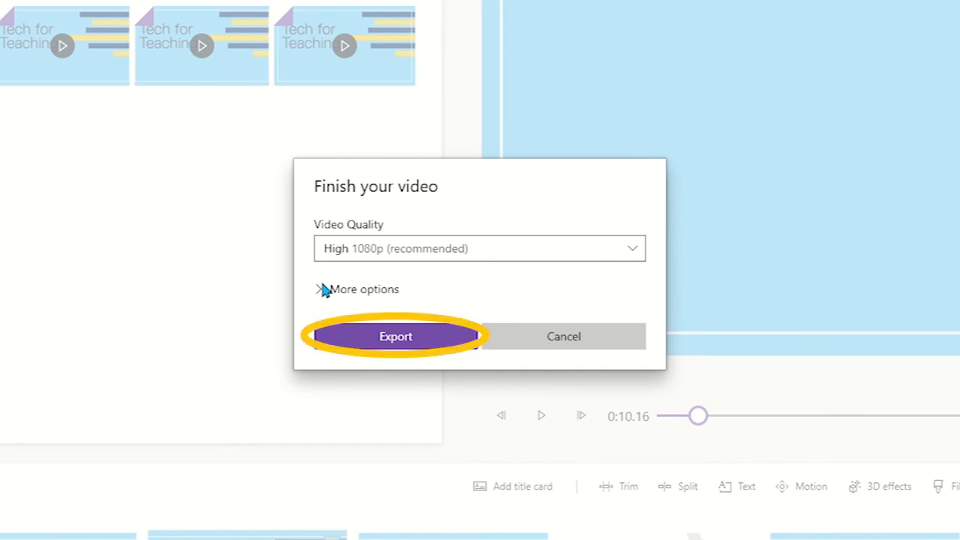
{"action": "left_click", "coordinate": [395, 336]}
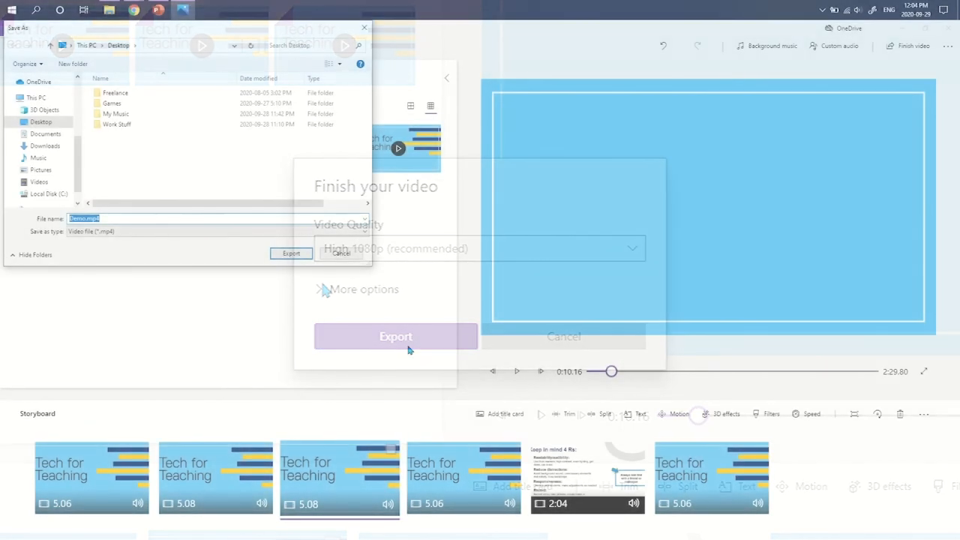
{"action": "left_click", "coordinate": [395, 336]}
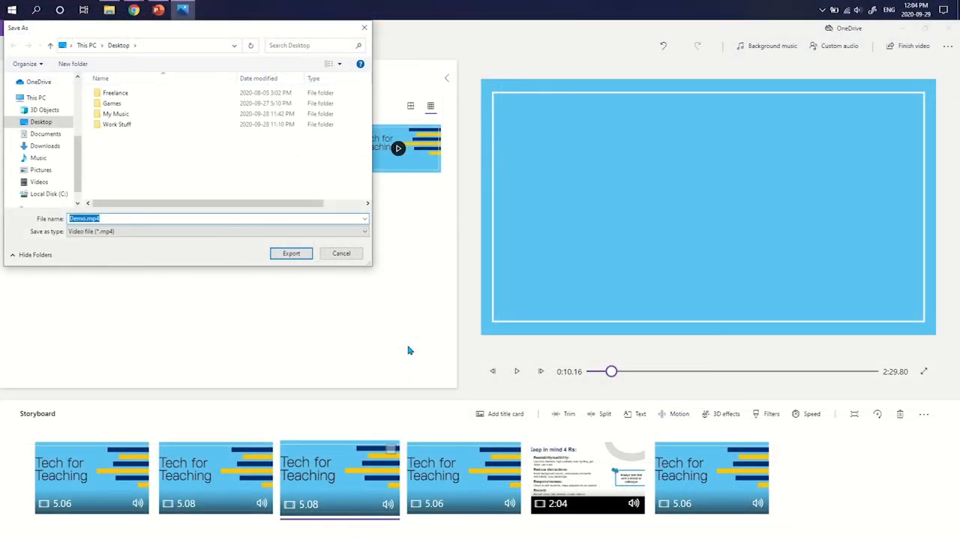
{"action": "left_click", "coordinate": [291, 252]}
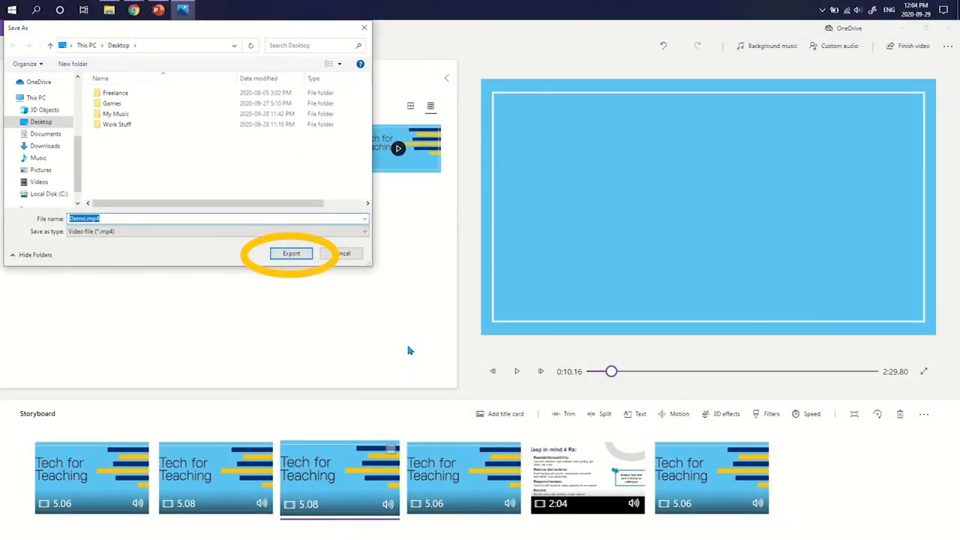
{"action": "left_click", "coordinate": [291, 253]}
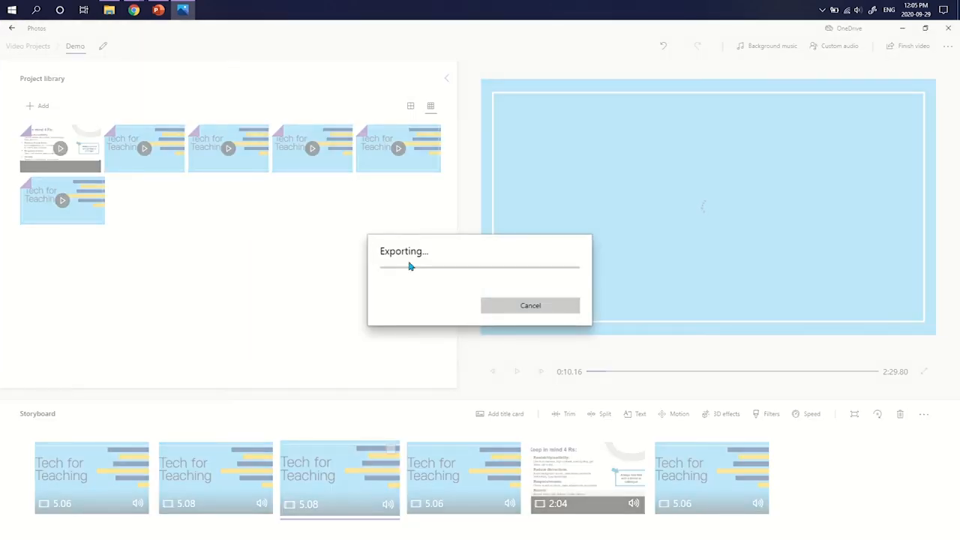